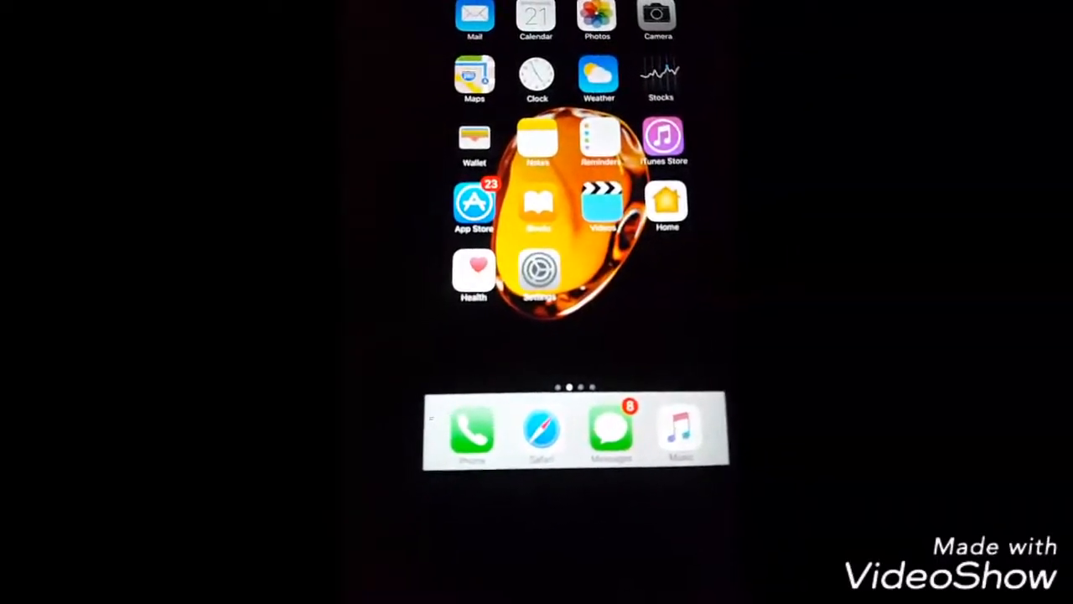
Launch Settings from the home screen and scroll to the Photos & Camera entry
click(540, 272)
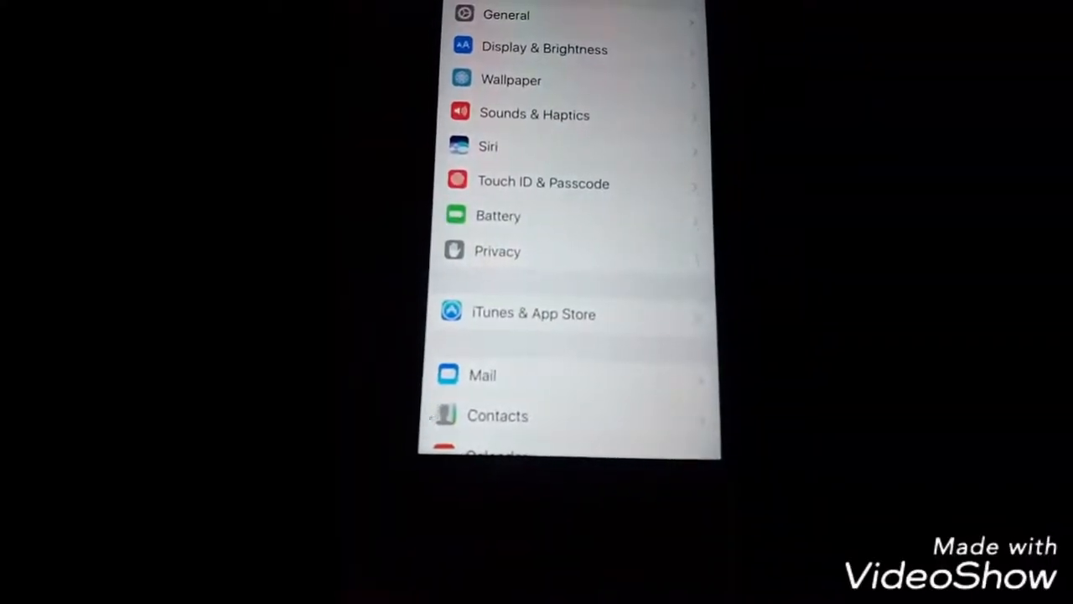
scroll(down, 3)
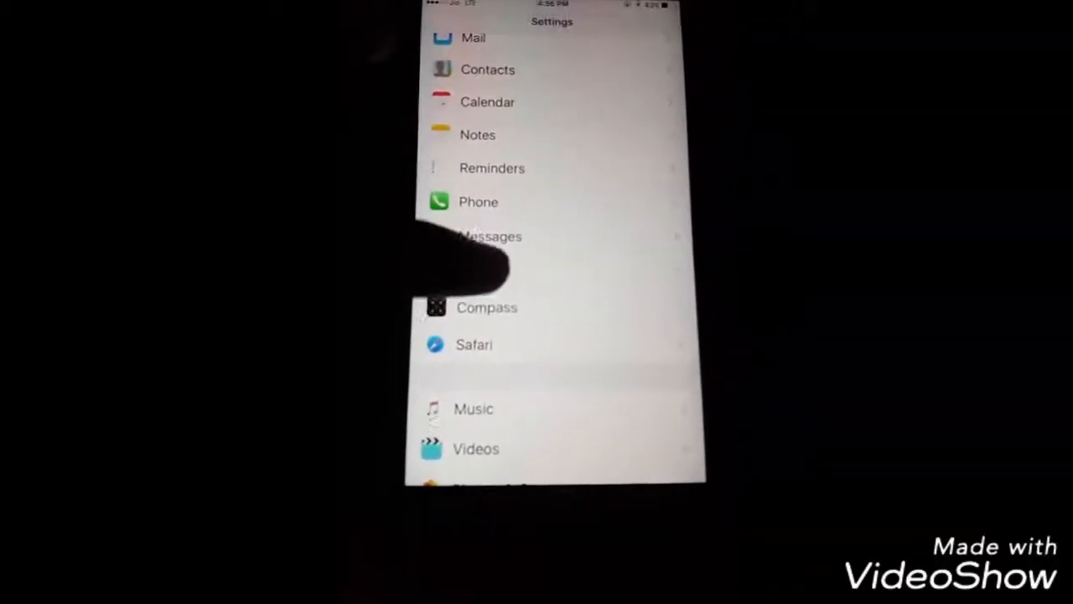
scroll(up, 3)
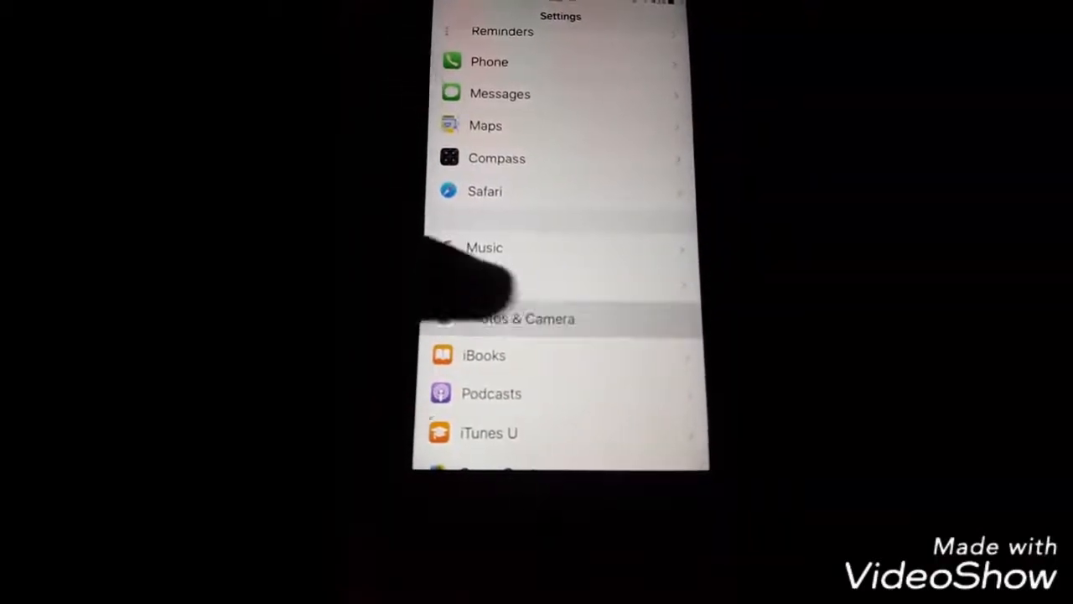
Enter Photos & Camera and scroll to the Camera section with Record Video and Record Slo-mo
click(528, 319)
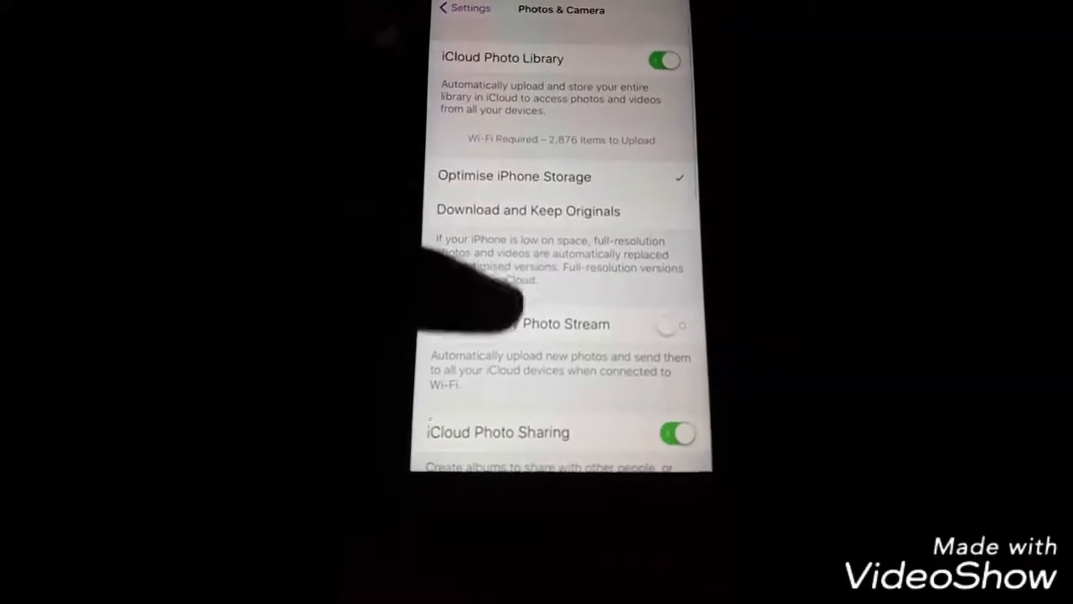
scroll(up, 3)
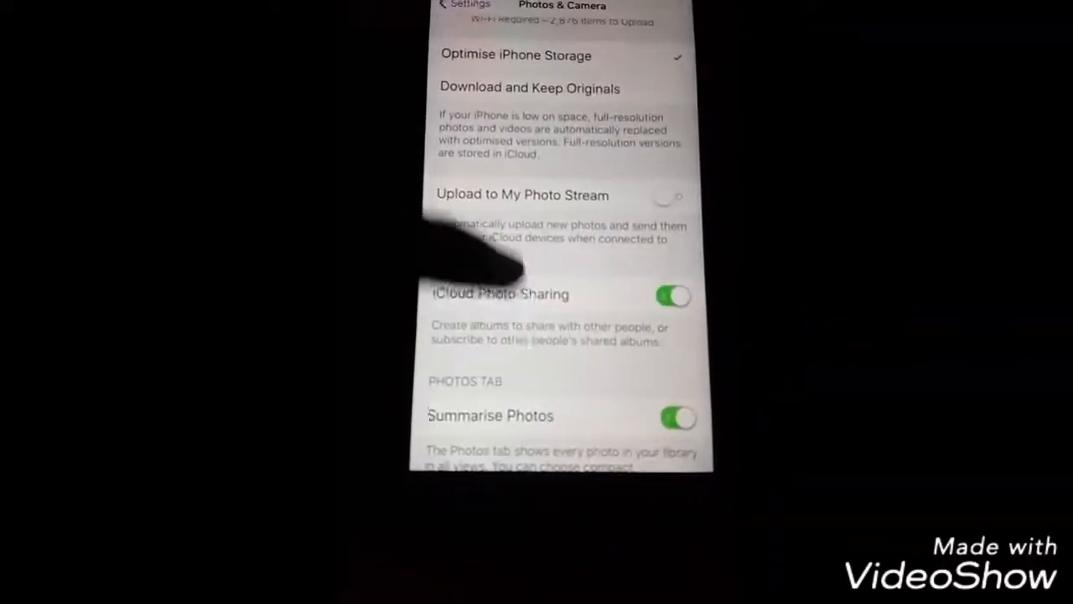
scroll(down, 3)
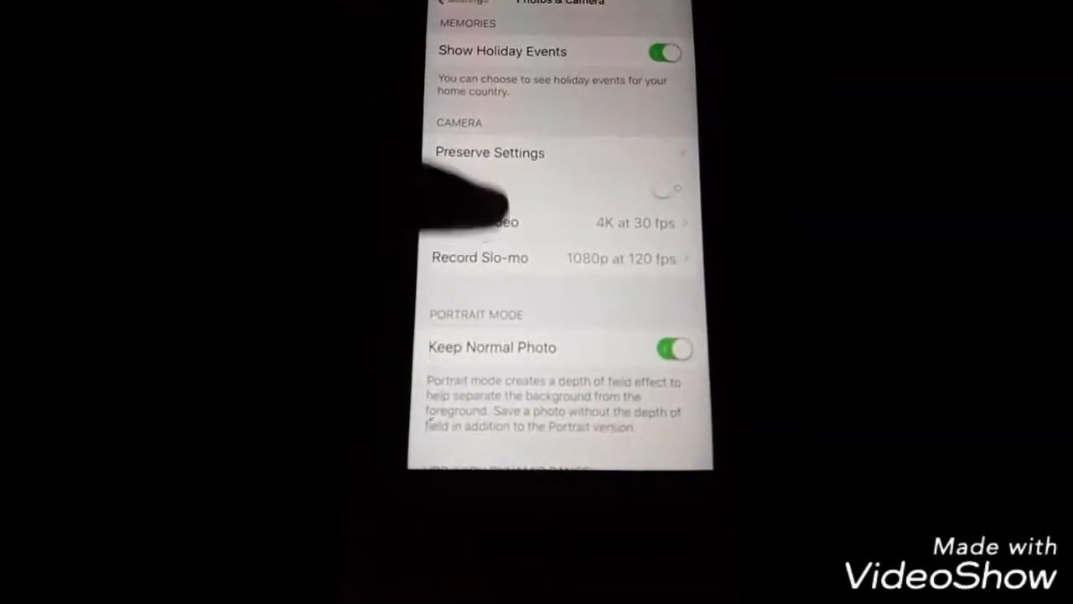